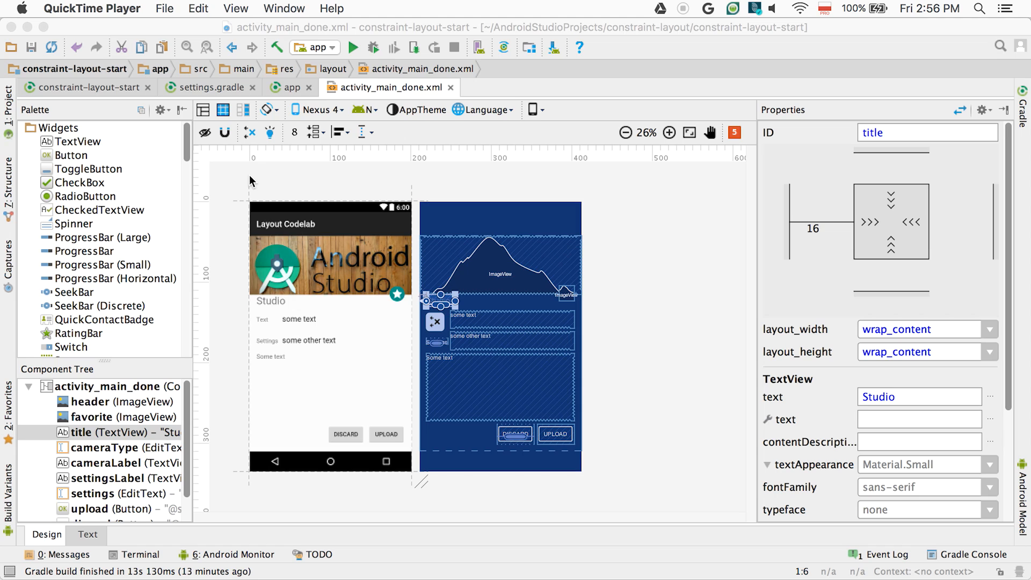
Step: Constrain the title's top to the header image with a top margin of 24
{"action": "left_click", "coordinate": [461, 300]}
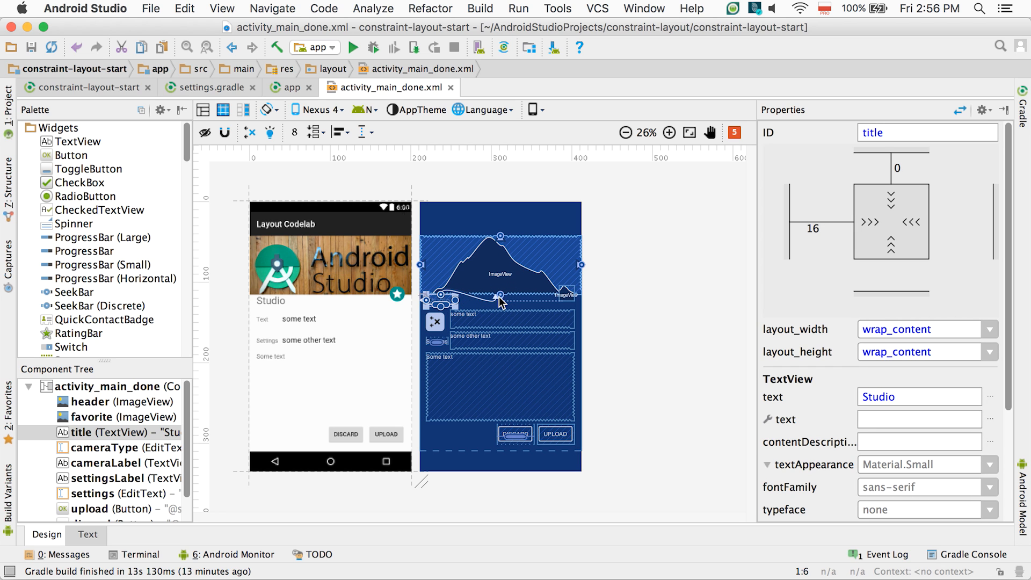
{"action": "left_click", "coordinate": [915, 168]}
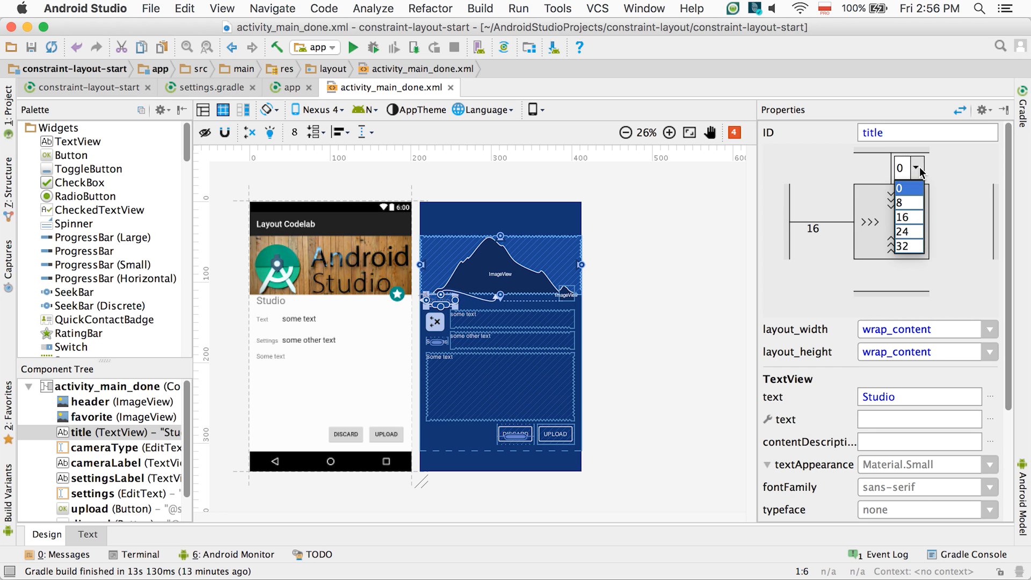
{"action": "left_click", "coordinate": [904, 229]}
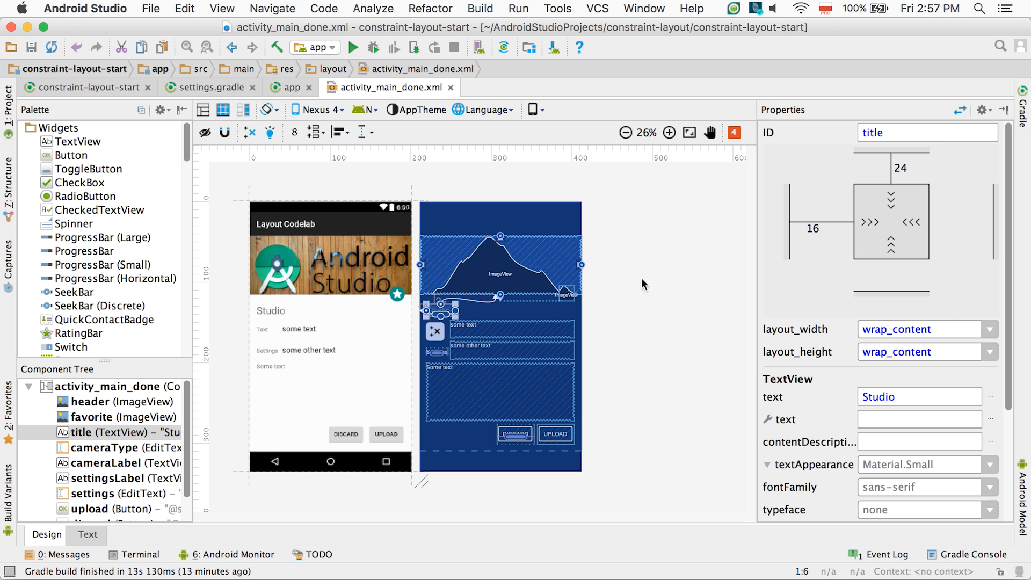
Step: Select the favorite star image, then clear the layout selection
{"action": "left_click", "coordinate": [121, 417]}
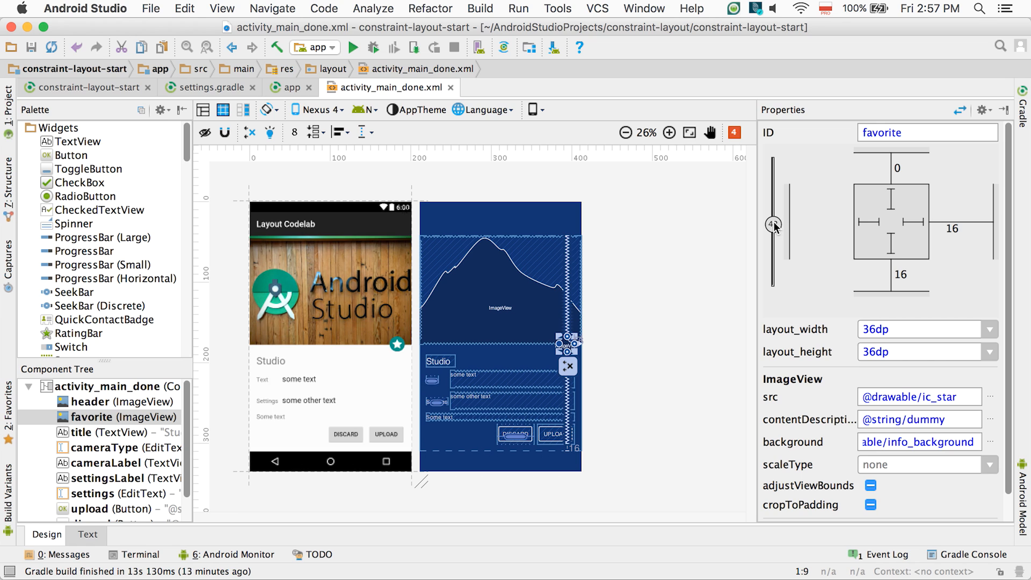
{"action": "left_click", "coordinate": [684, 272]}
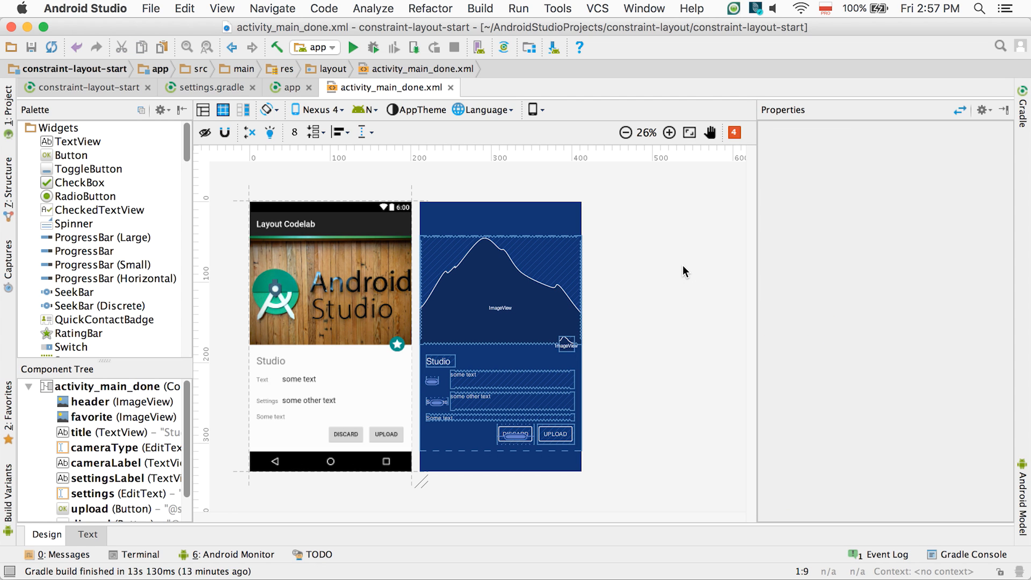
{"action": "left_click", "coordinate": [329, 289]}
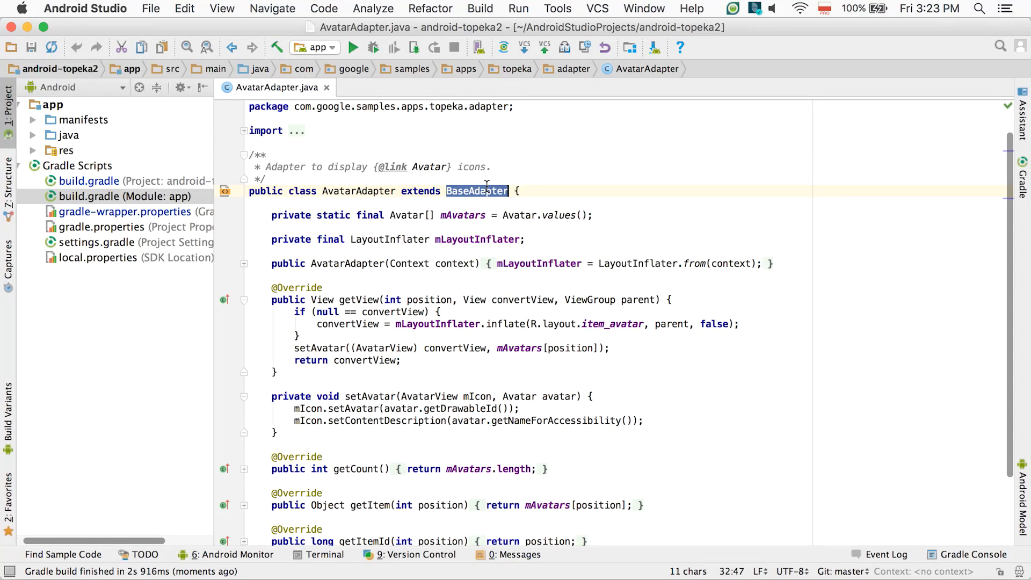
{"action": "right_click", "coordinate": [477, 191]}
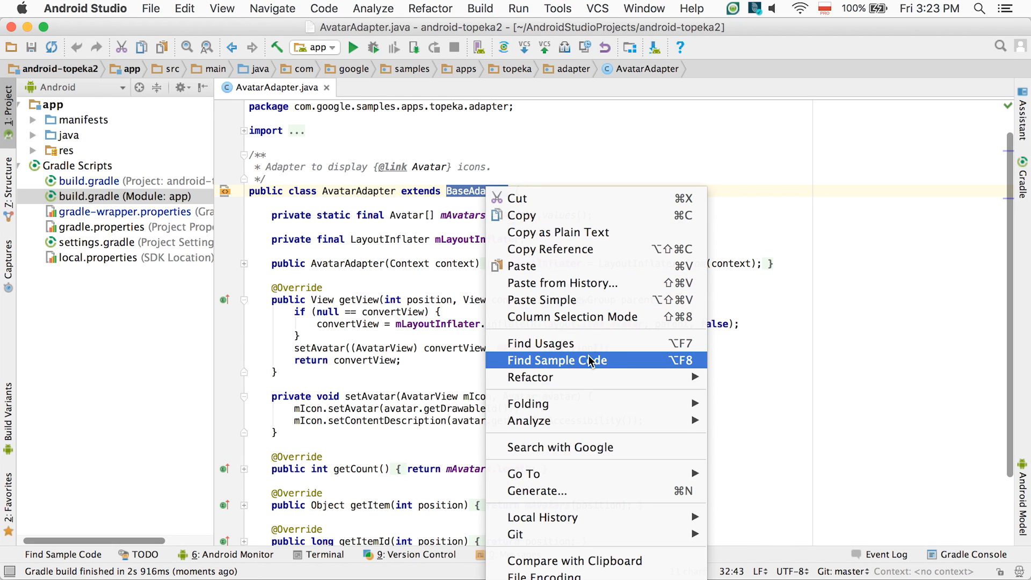
{"action": "left_click", "coordinate": [557, 360]}
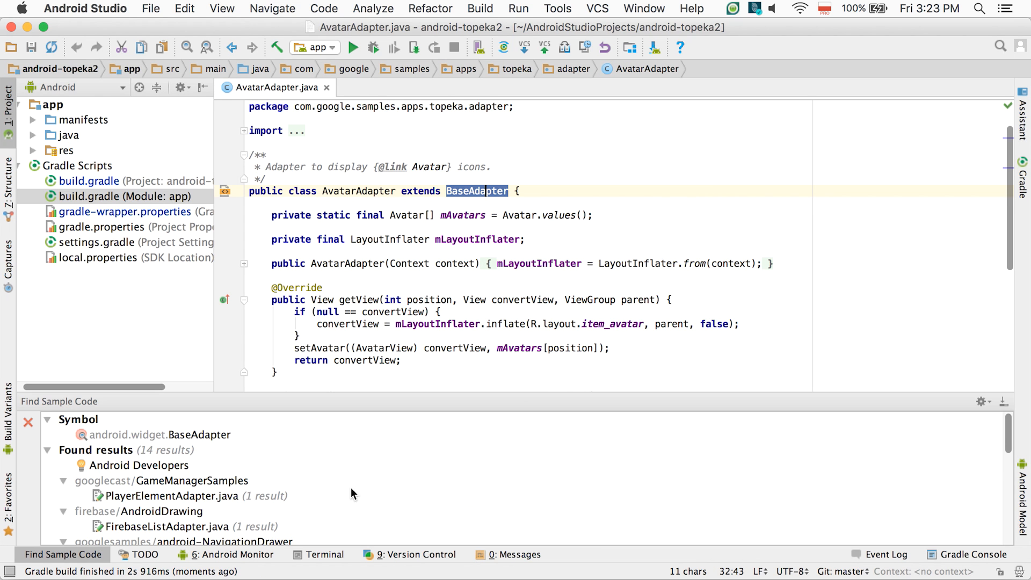
{"action": "scroll", "scroll_direction": "down", "scroll_amount": 3}
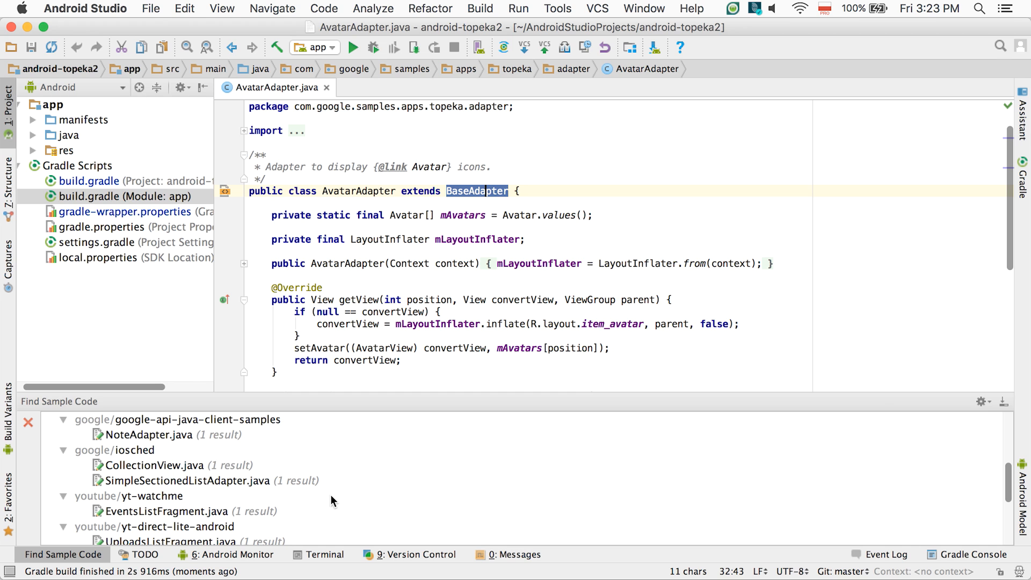
{"action": "left_click", "coordinate": [148, 450]}
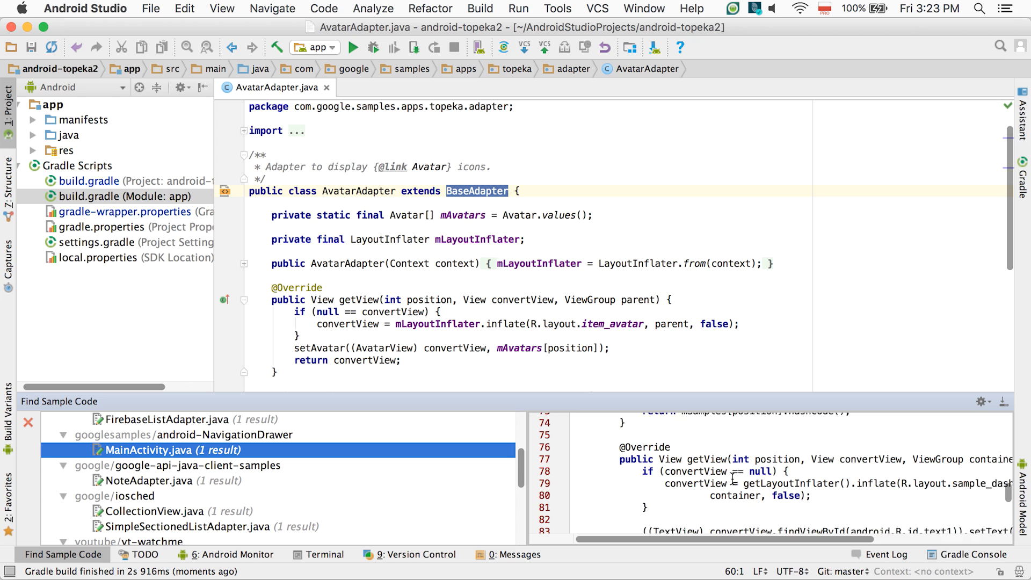
{"action": "scroll", "scroll_direction": "down", "scroll_amount": 3}
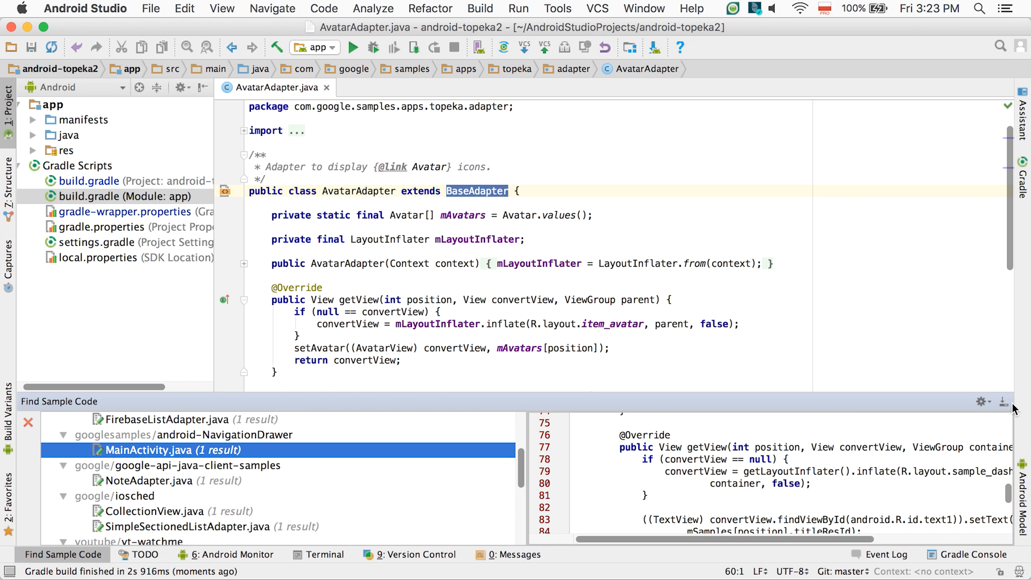
{"action": "left_click", "coordinate": [28, 422]}
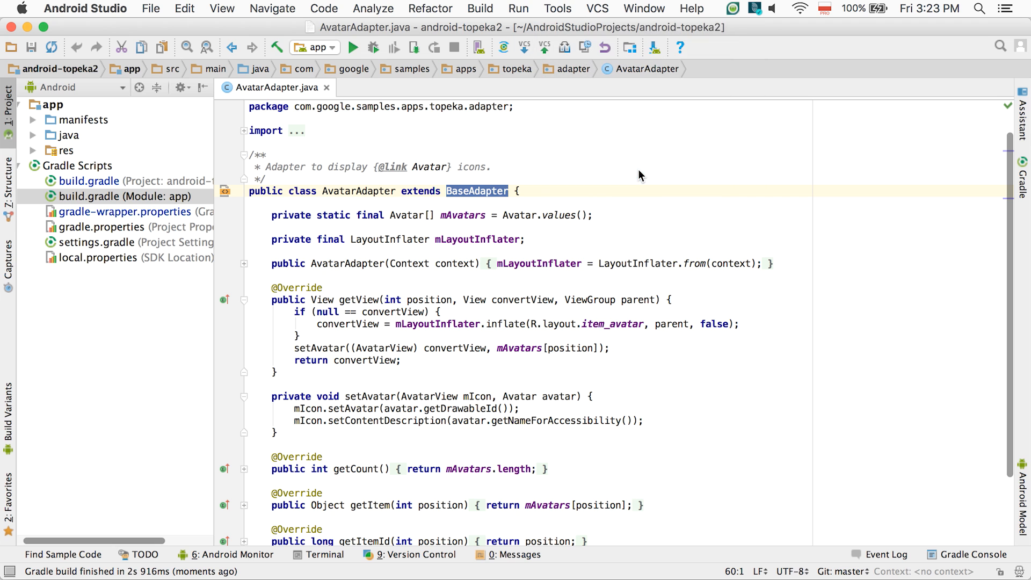
Step: Show the Set up Firebase Cloud Messaging tutorial in the Firebase Assistant panel
{"action": "left_click", "coordinate": [1023, 118]}
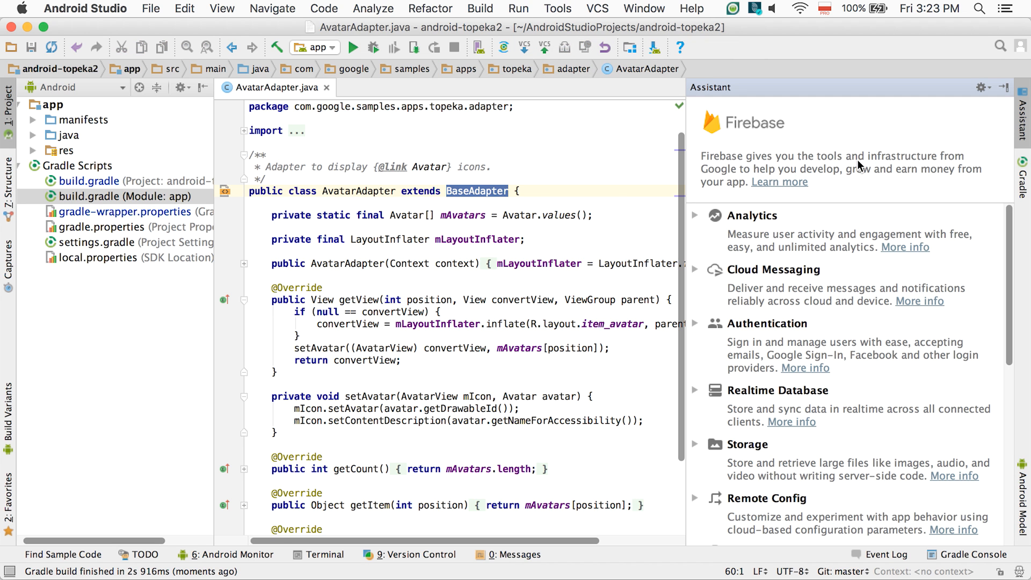
{"action": "scroll", "scroll_direction": "down", "scroll_amount": 3}
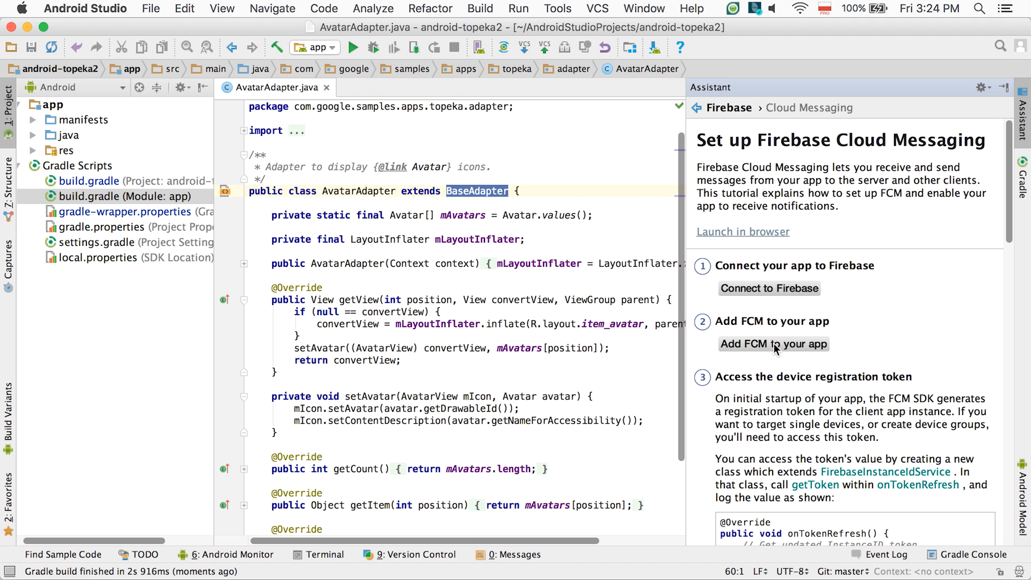
{"action": "left_click", "coordinate": [773, 343]}
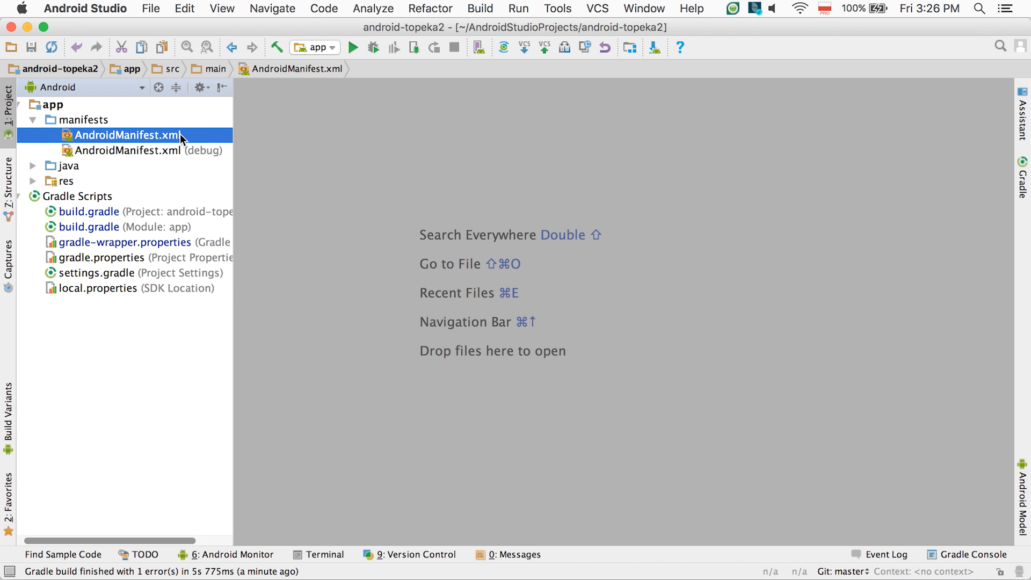
Step: View AndroidManifest.xml as a merged manifest and jump to the receiver entry's declaration
{"action": "double_click", "coordinate": [127, 135]}
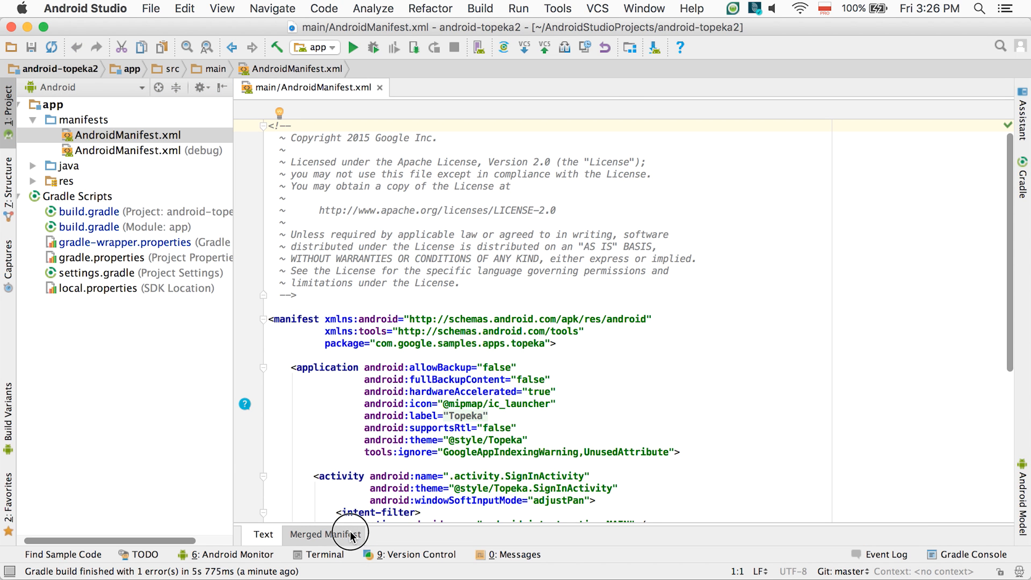
{"action": "left_click", "coordinate": [325, 533]}
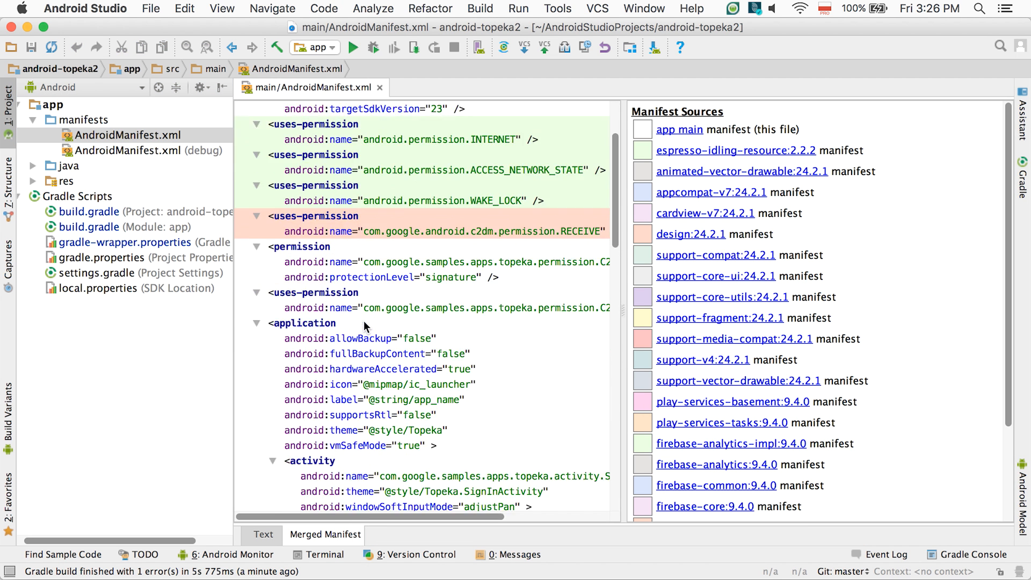
{"action": "scroll", "scroll_direction": "down", "scroll_amount": 3}
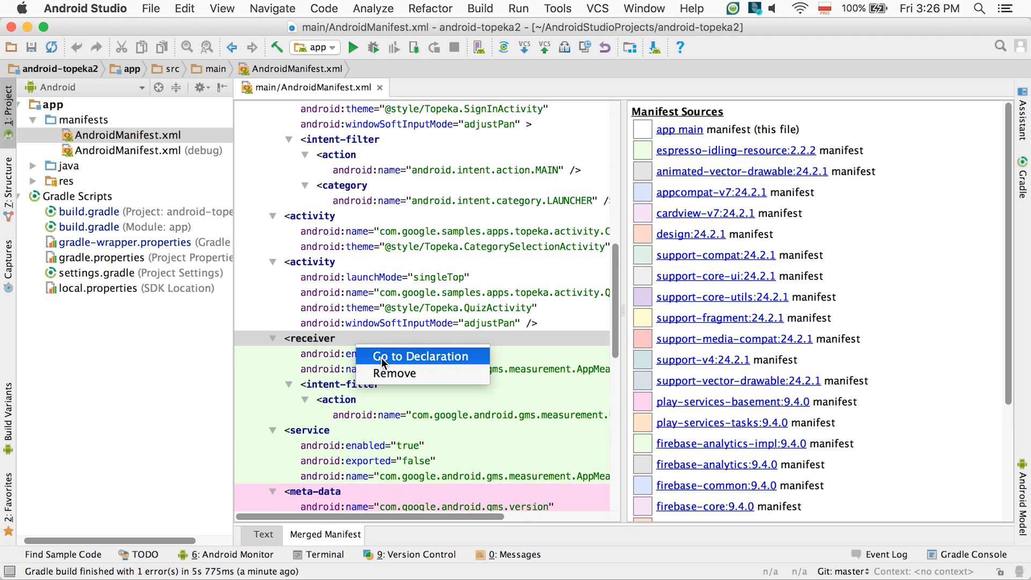
{"action": "left_click", "coordinate": [421, 356]}
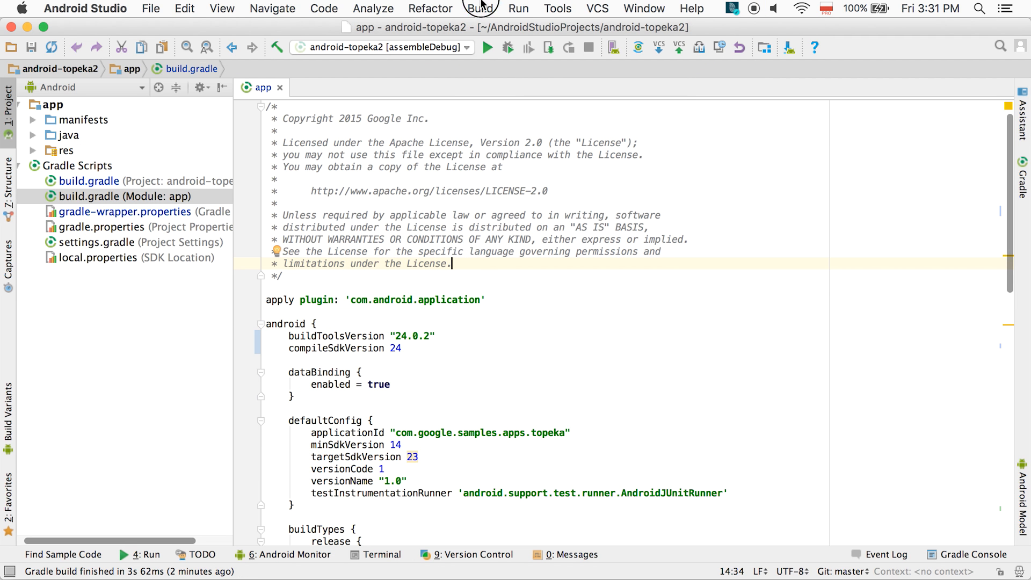
Step: Analyze app-debug.apk from the Build menu's Analyze APK action
{"action": "left_click", "coordinate": [480, 8]}
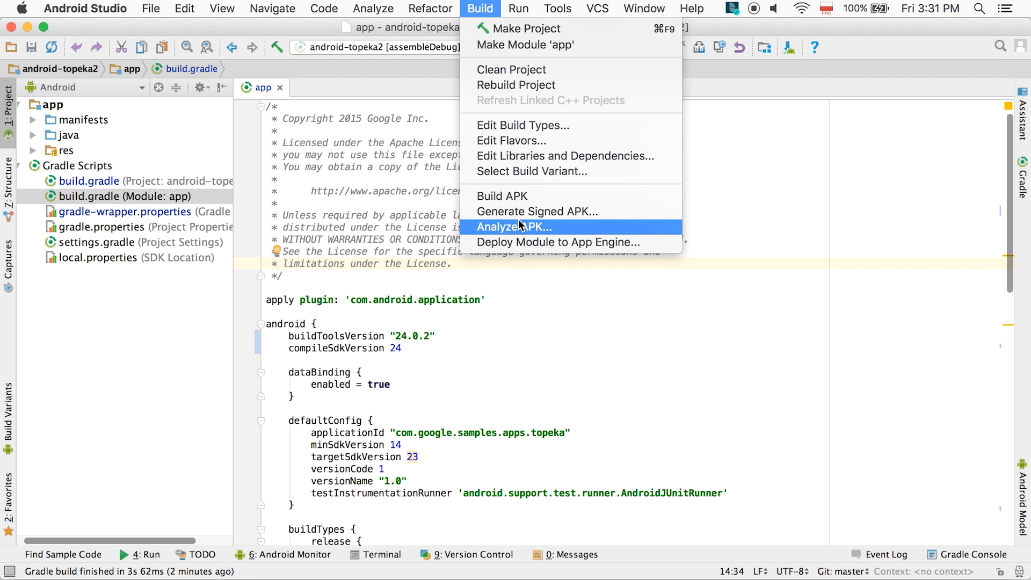
{"action": "left_click", "coordinate": [514, 226]}
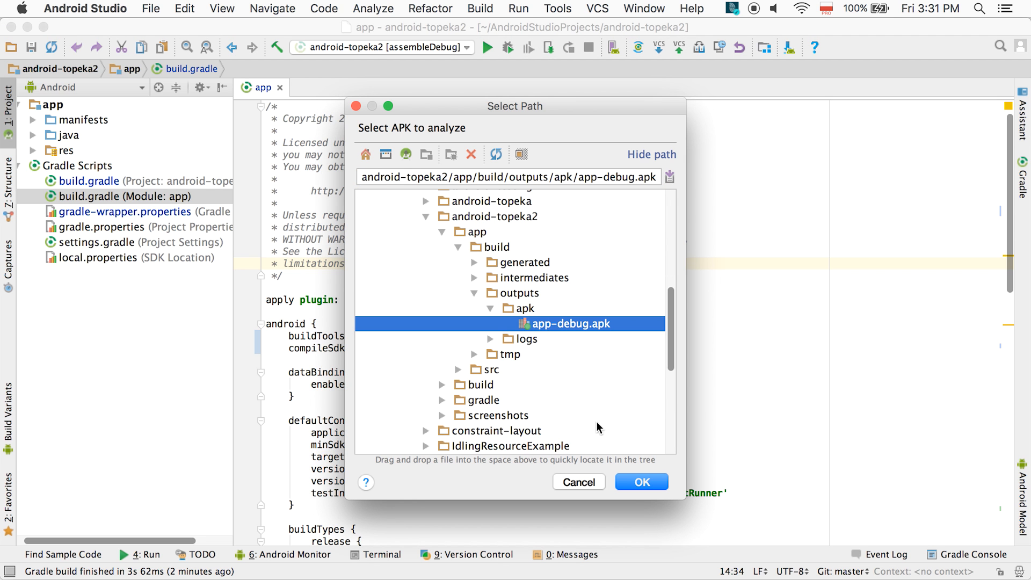
{"action": "left_click", "coordinate": [640, 481]}
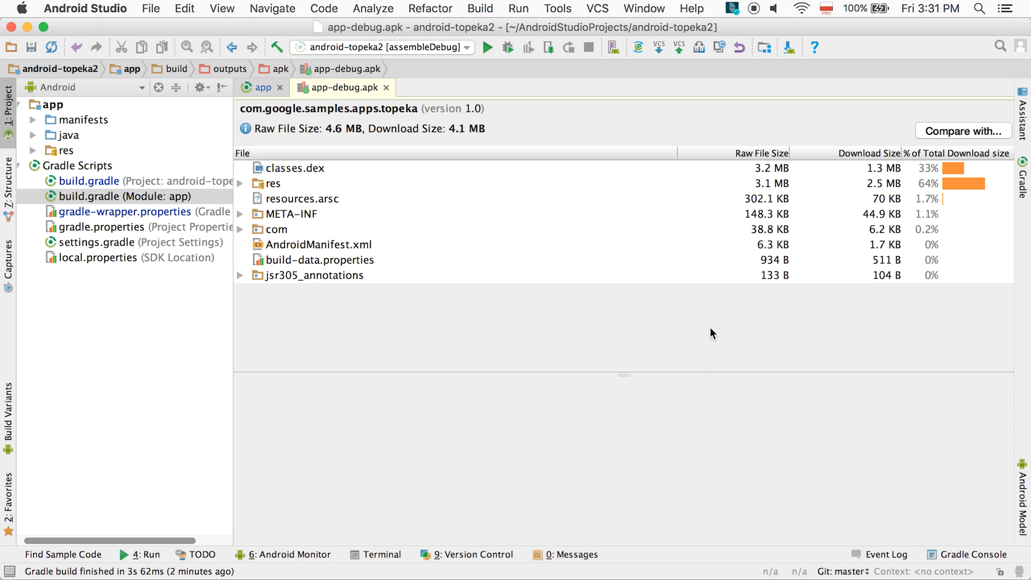
{"action": "mouse_move", "coordinate": [775, 259]}
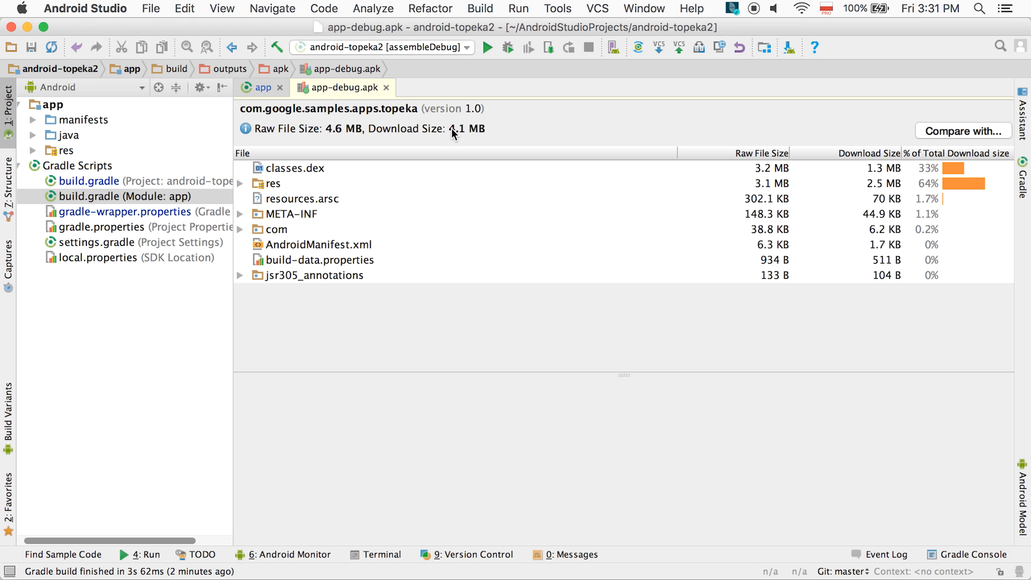
{"action": "mouse_move", "coordinate": [495, 137]}
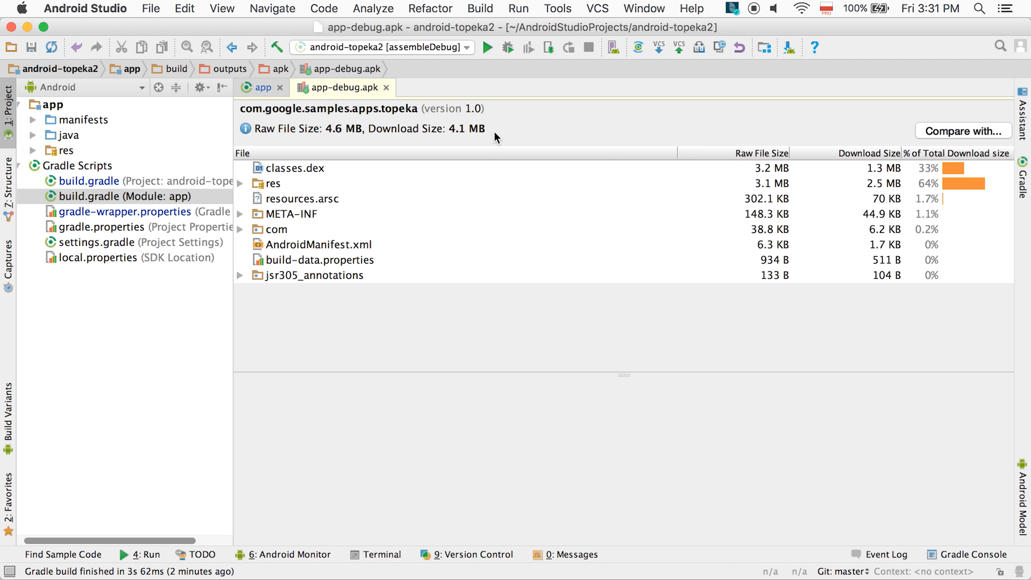
Step: Cancel the Compare with chooser, then inspect resources.arsc and the packaged AndroidManifest.xml
{"action": "left_click", "coordinate": [963, 130]}
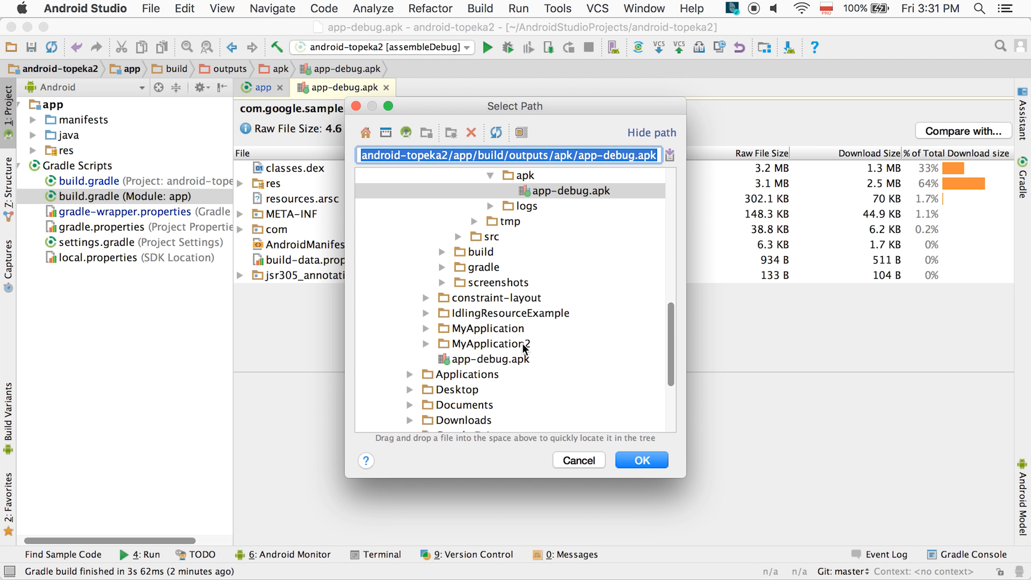
{"action": "left_click", "coordinate": [640, 460]}
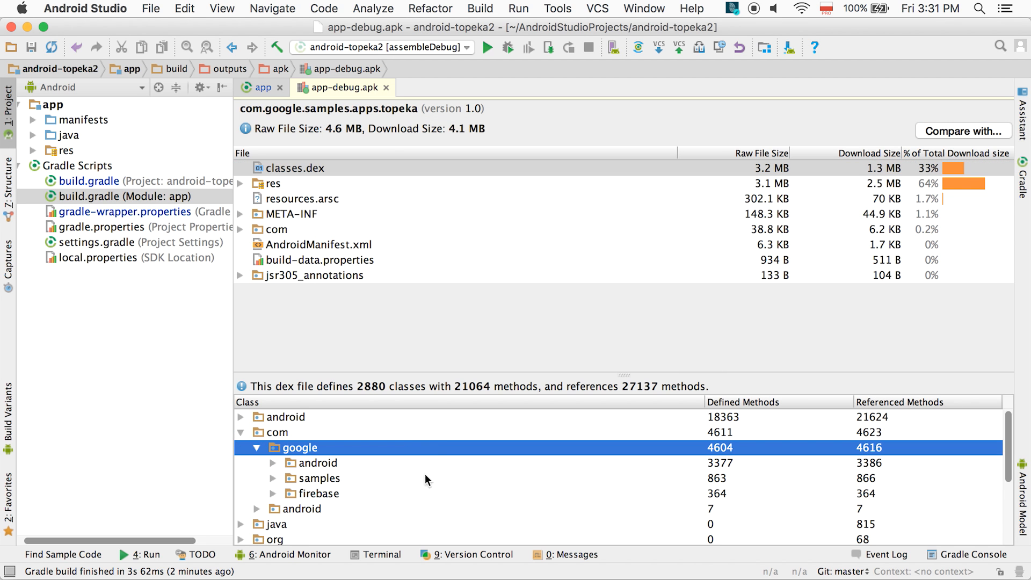
{"action": "left_click", "coordinate": [302, 199]}
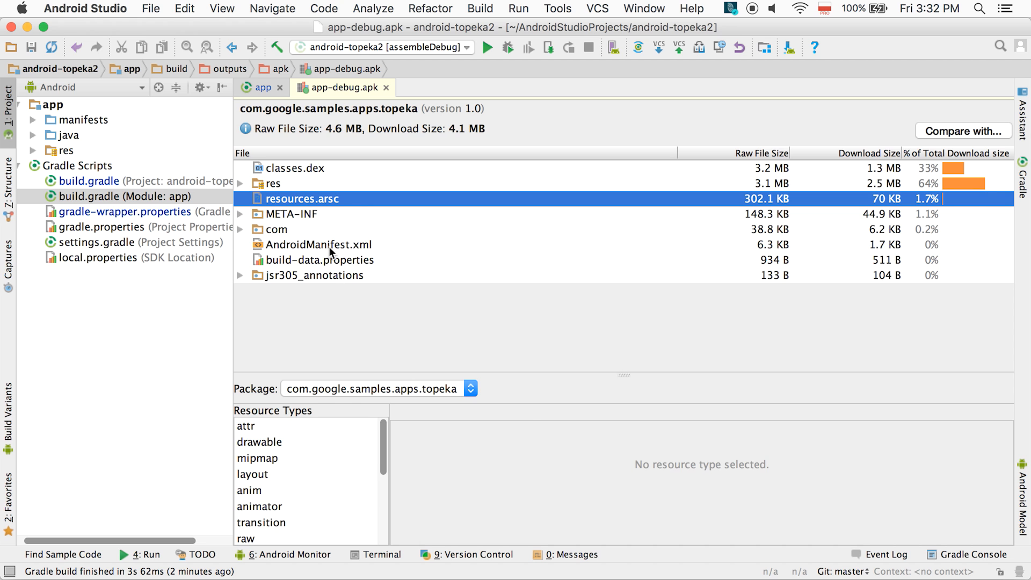
{"action": "left_click", "coordinate": [320, 245]}
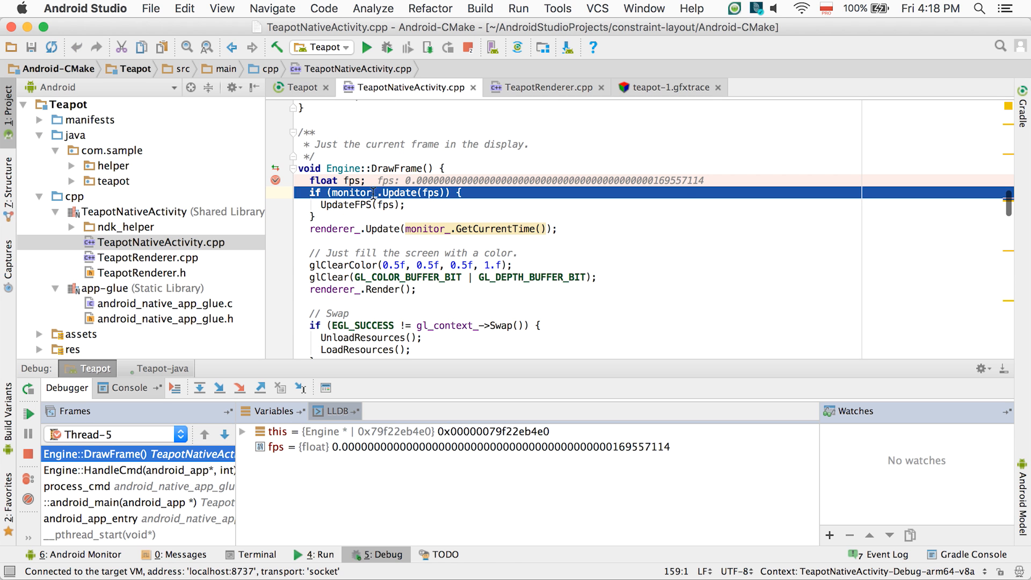
Step: Step over three lines of Engine::DrawFrame, then switch to the captured teapot GPU trace
{"action": "left_click", "coordinate": [200, 387]}
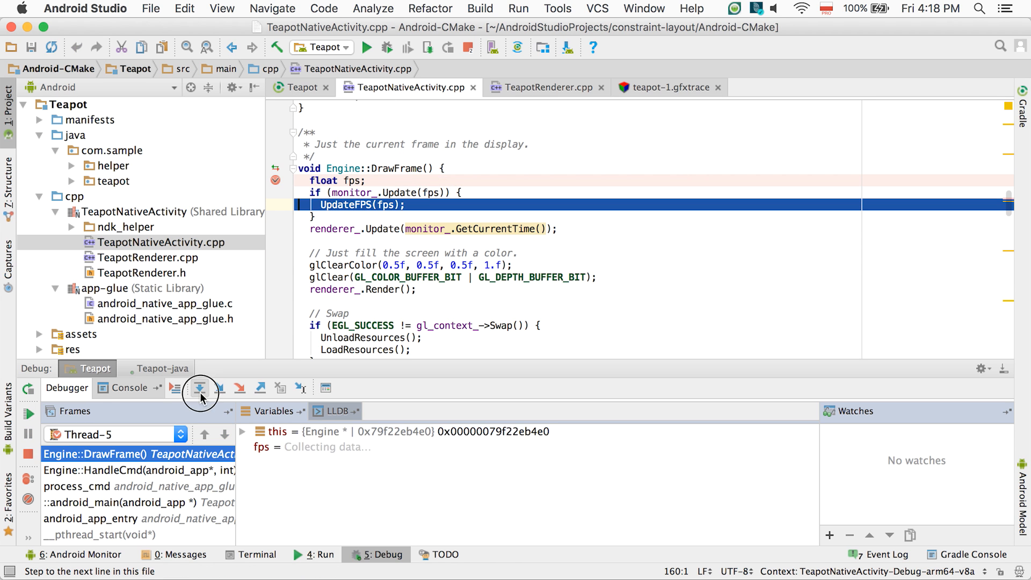
{"action": "left_click", "coordinate": [200, 388]}
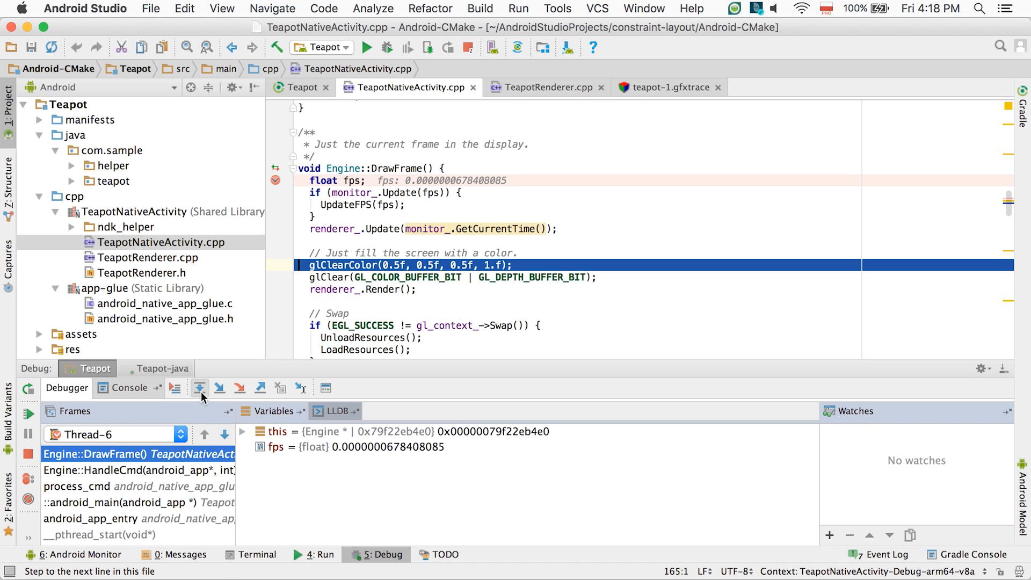
{"action": "left_click", "coordinate": [200, 388]}
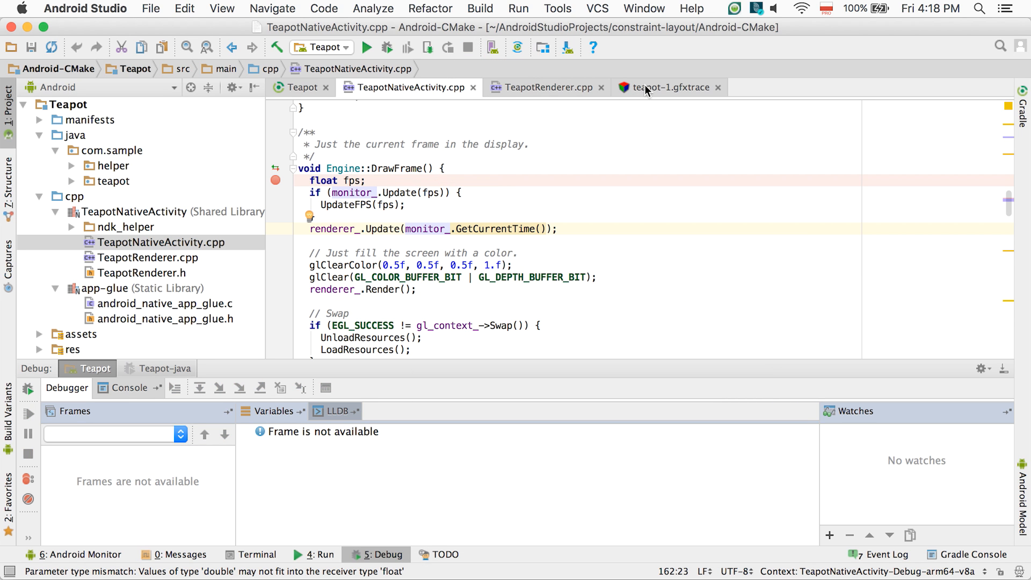
{"action": "left_click", "coordinate": [667, 87]}
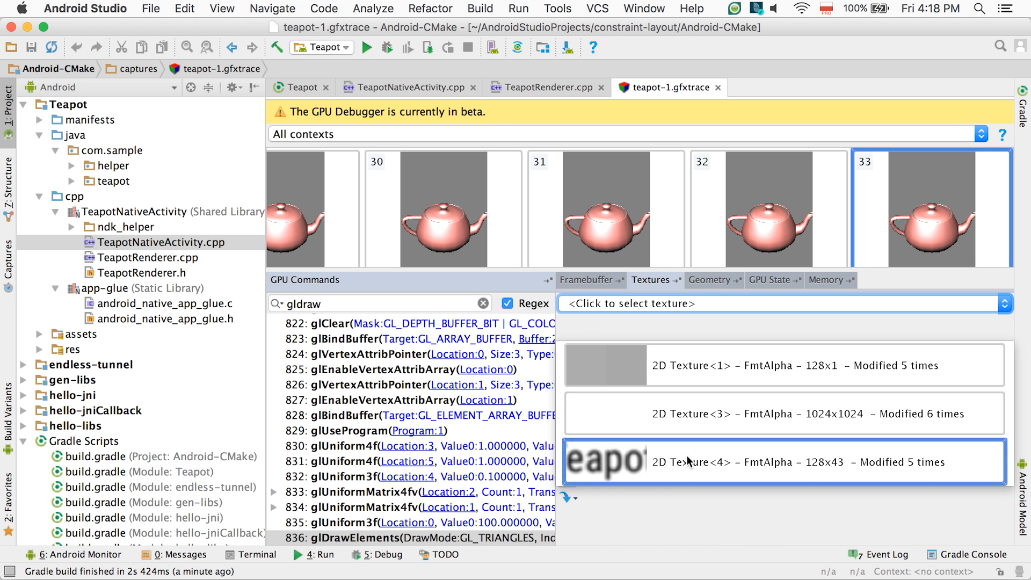
Step: View the teapot lettering texture, show its geometry as wireframe, then the memory view
{"action": "left_click", "coordinate": [710, 279]}
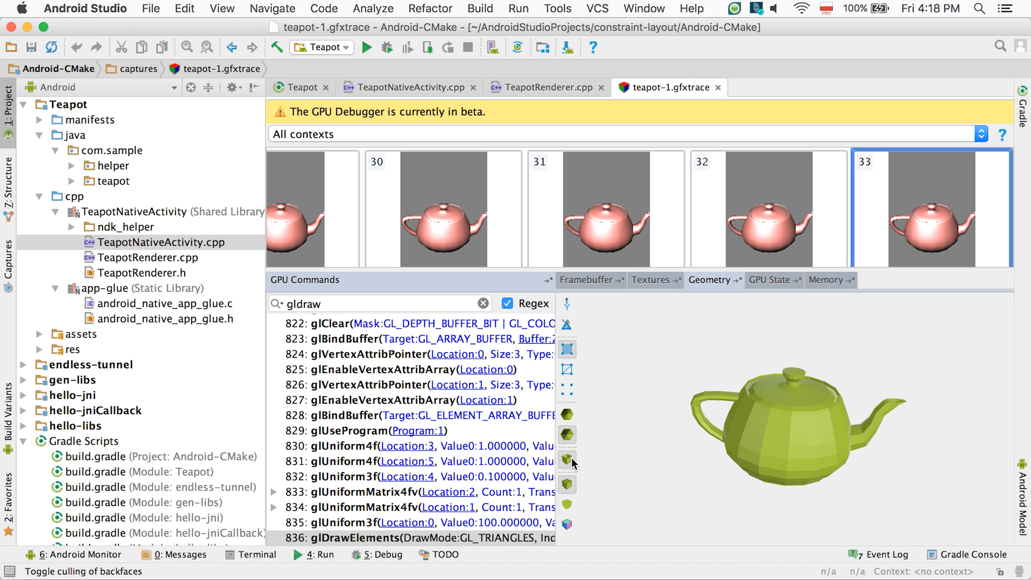
{"action": "left_click", "coordinate": [567, 368]}
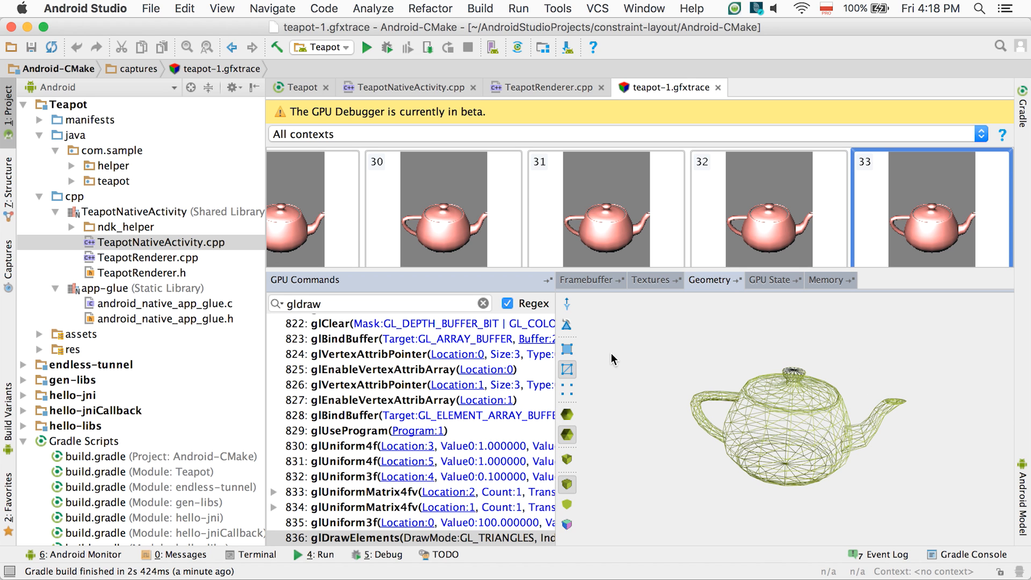
{"action": "left_click", "coordinate": [826, 279]}
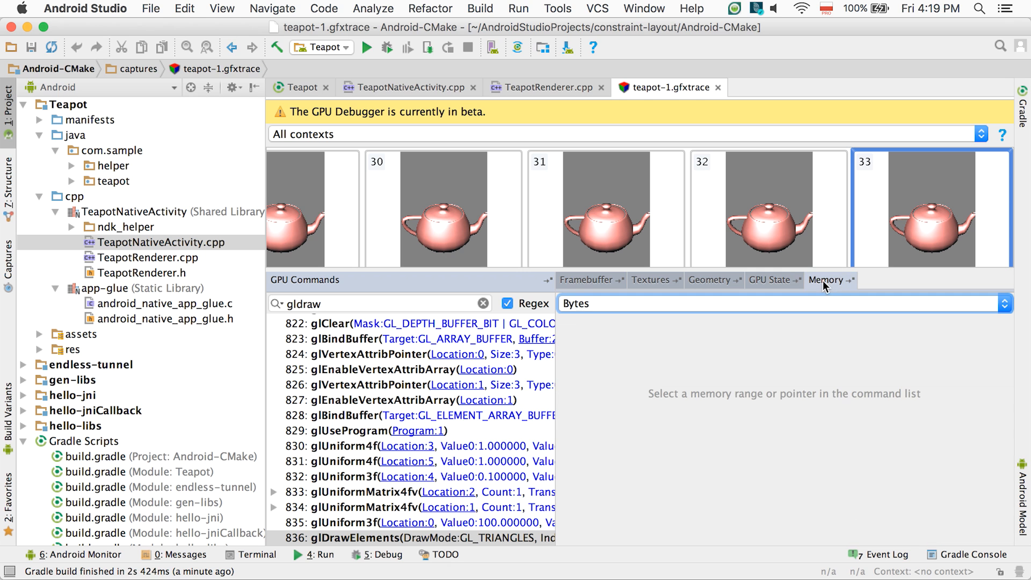
{"action": "mouse_move", "coordinate": [412, 94]}
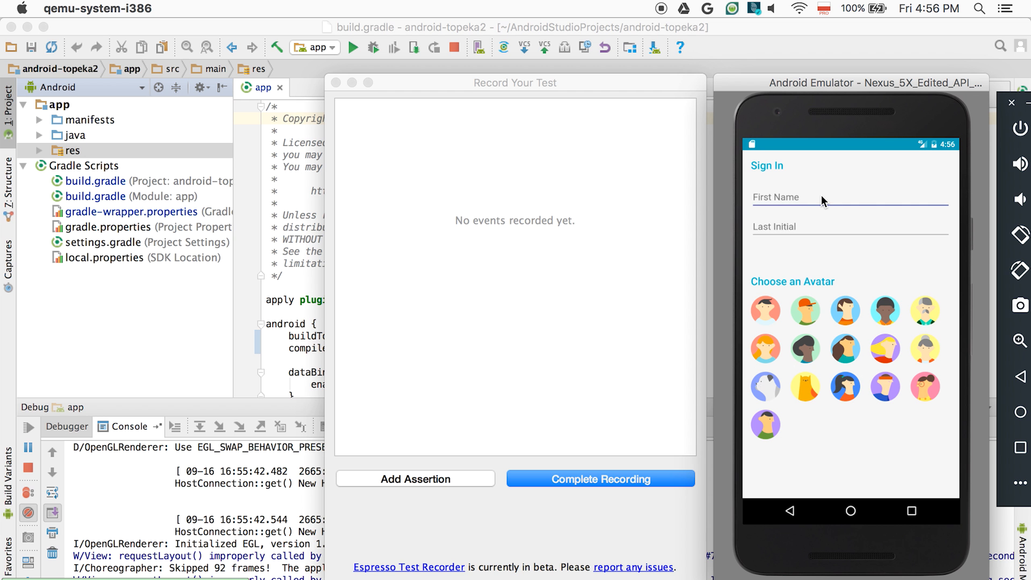
Step: Record entering 'Tes' as the name, choosing the third avatar and submitting sign-in
{"action": "type", "text": "T"}
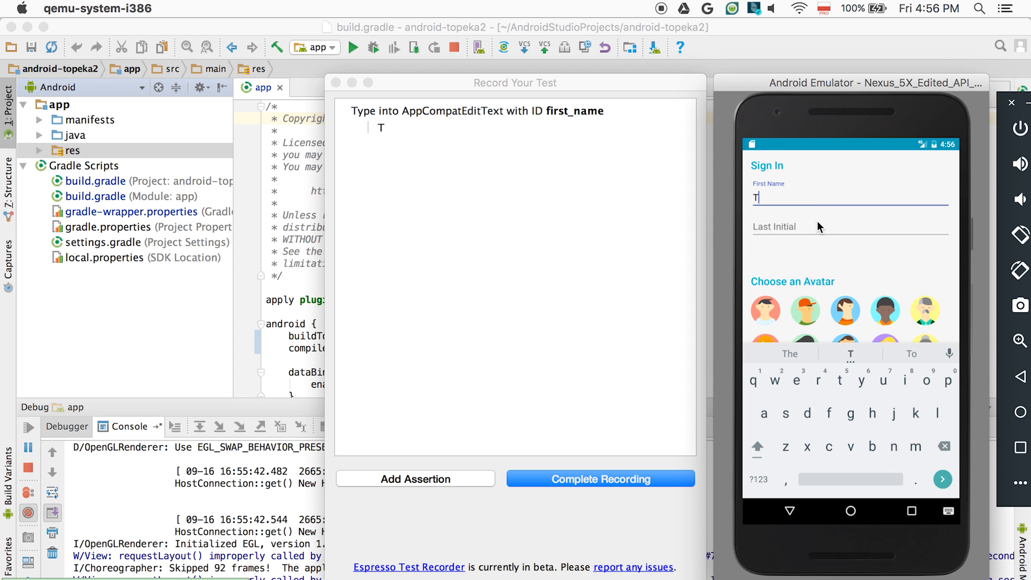
{"action": "type", "text": "es"}
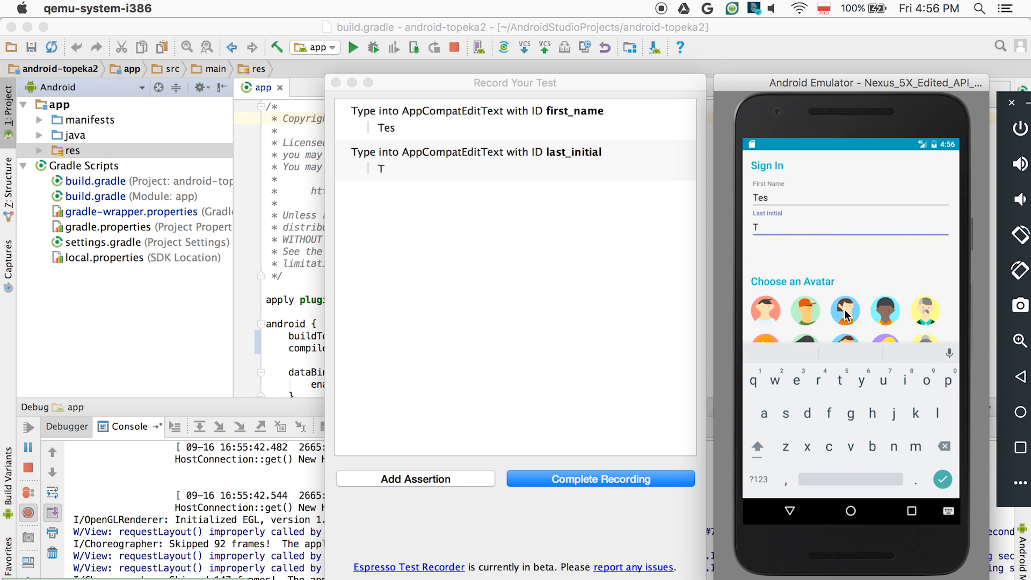
{"action": "left_click", "coordinate": [843, 312]}
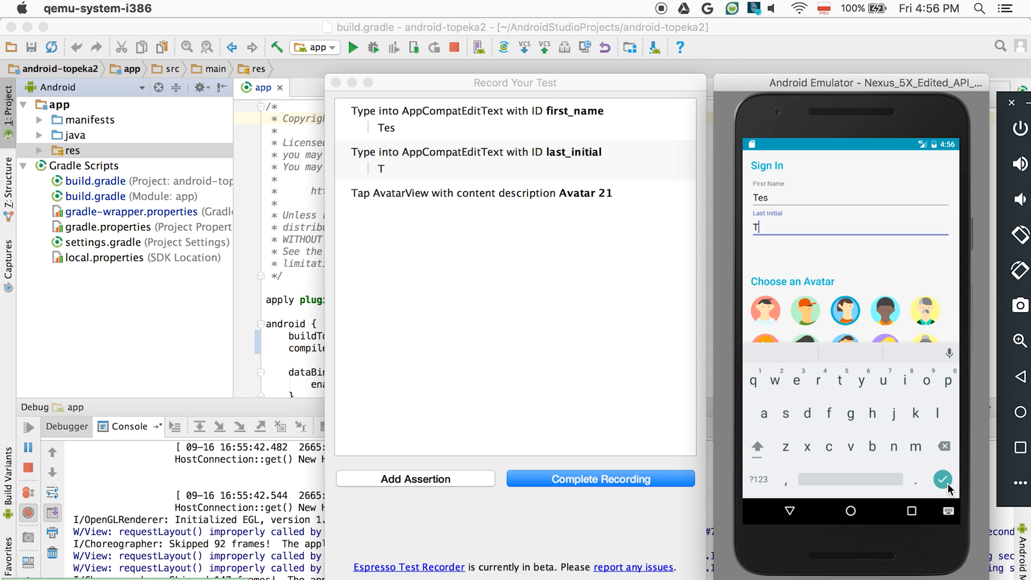
{"action": "left_click", "coordinate": [936, 479]}
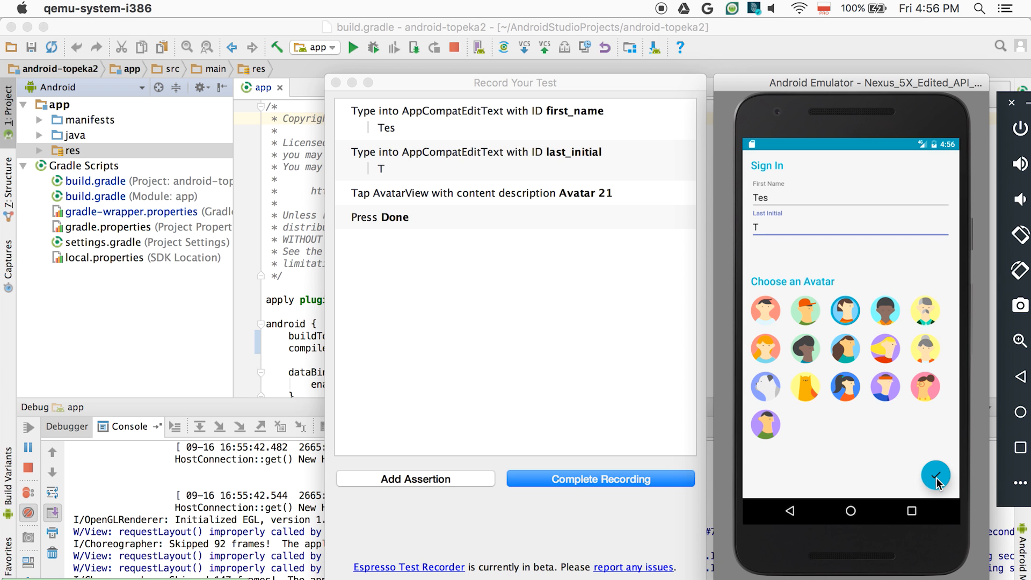
{"action": "left_click", "coordinate": [935, 475]}
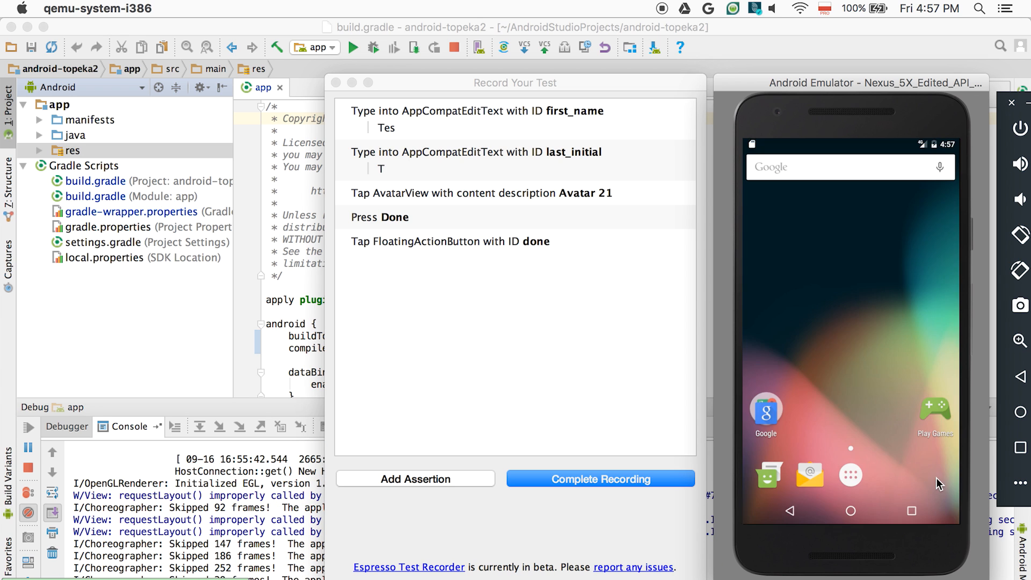
Step: Add an assertion that the name reads 'Tes T' to the recorded test
{"action": "left_click", "coordinate": [414, 478]}
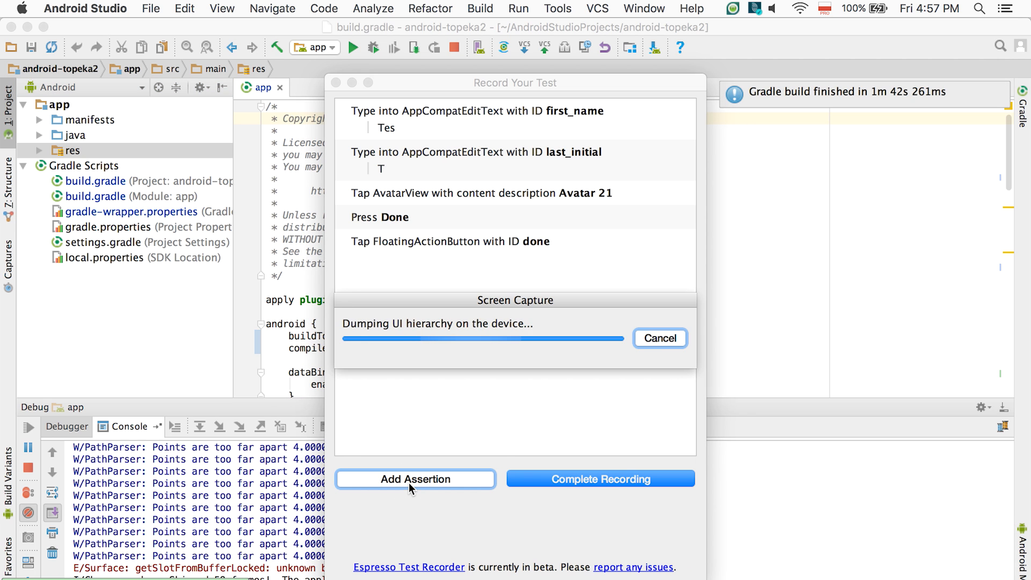
{"action": "left_click", "coordinate": [414, 478]}
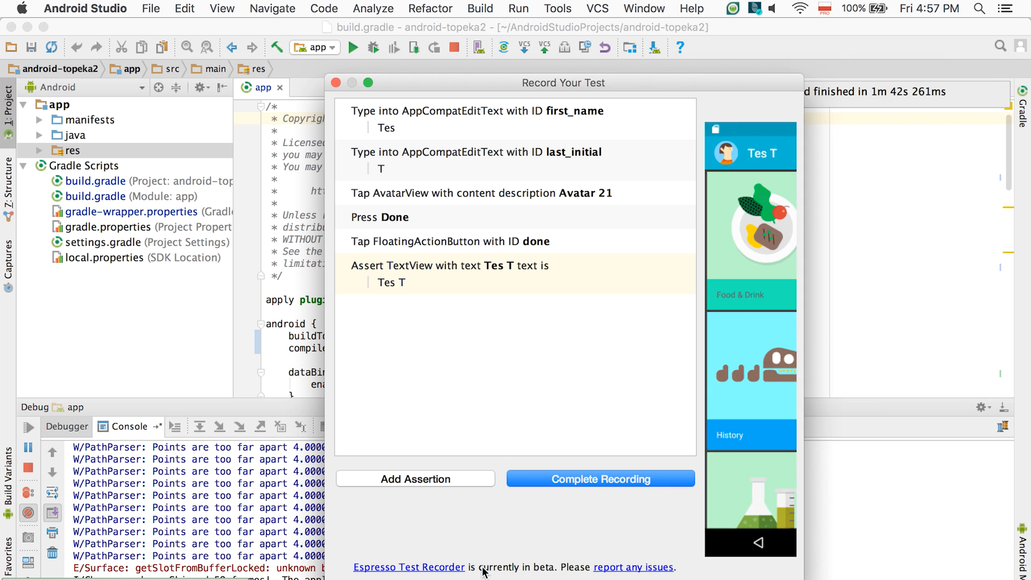
{"action": "left_click", "coordinate": [599, 479]}
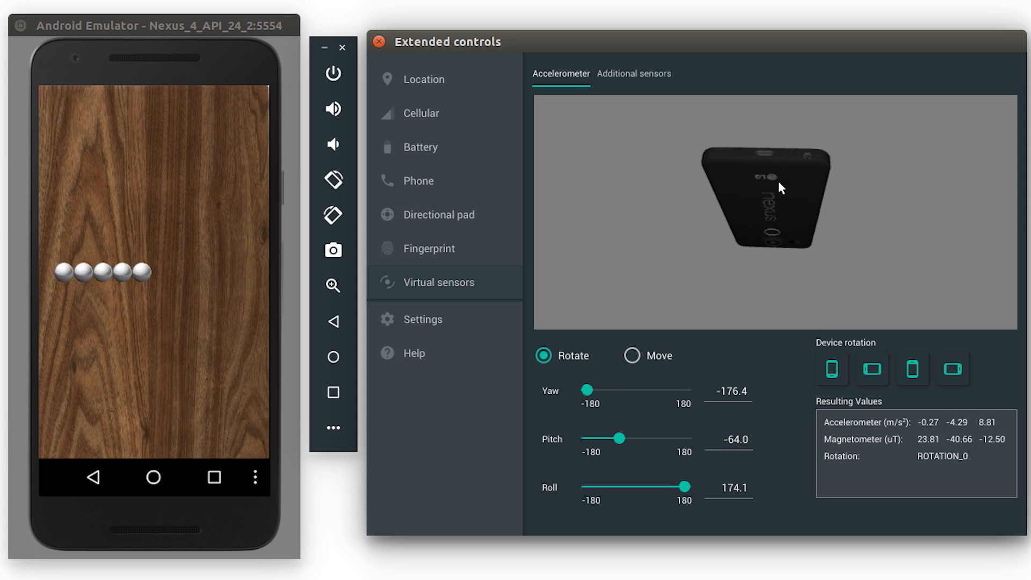
Step: Switch the virtual device control to Move and show the additional sensor readings
{"action": "left_click", "coordinate": [630, 355]}
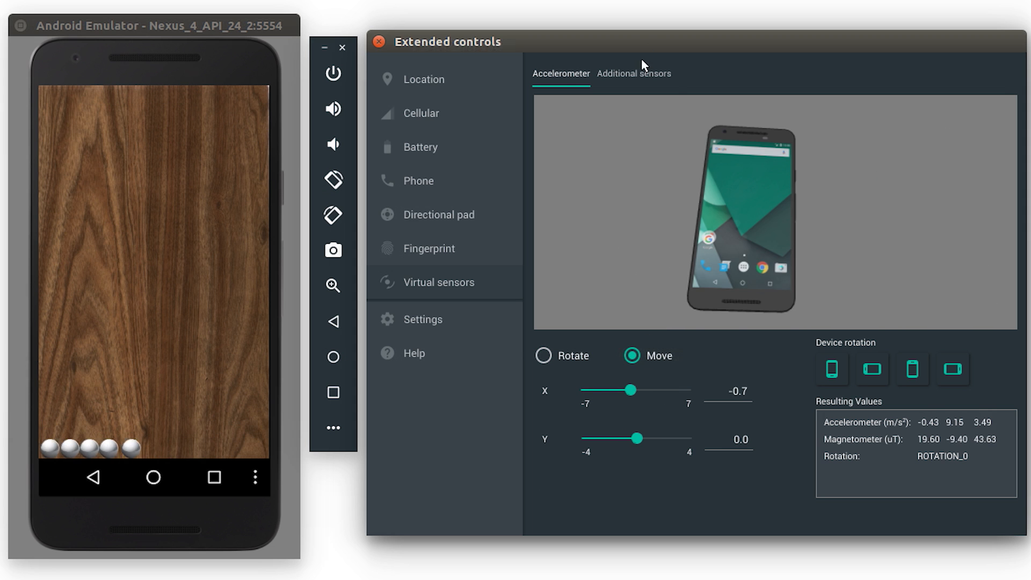
{"action": "left_click", "coordinate": [632, 73]}
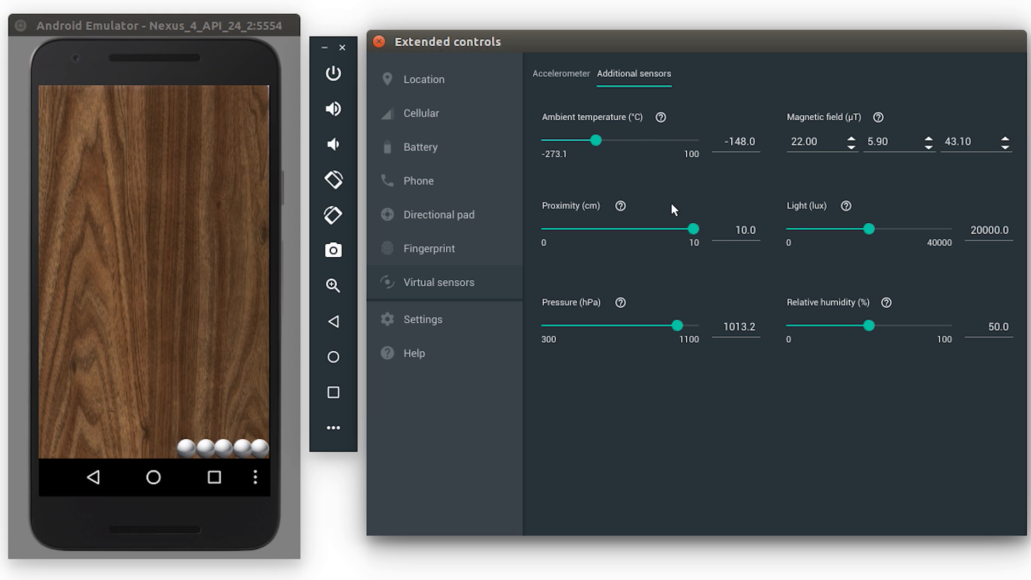